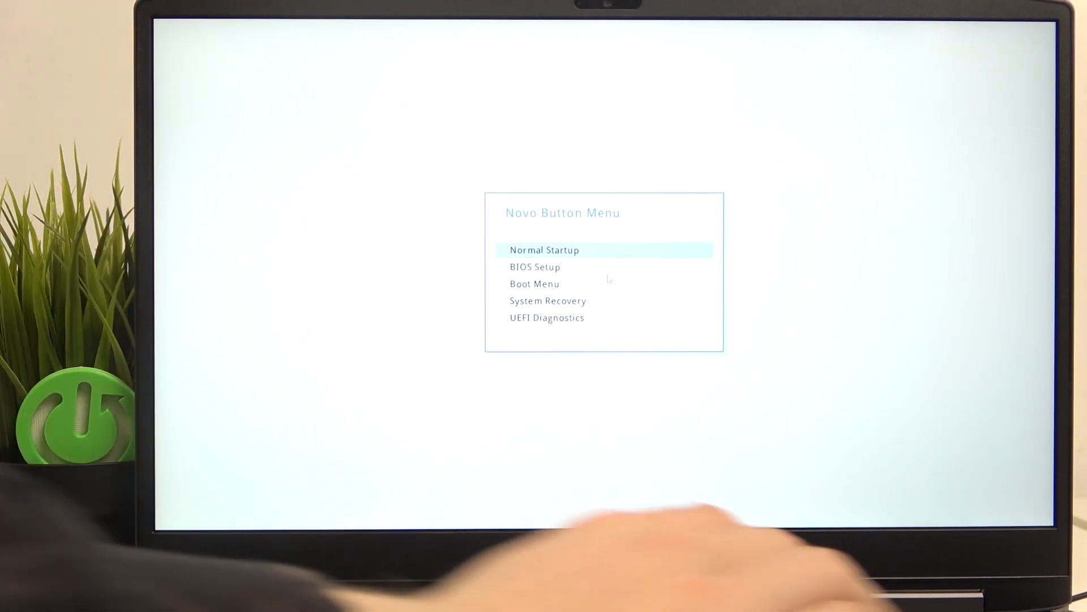
Highlight BIOS Setup instead of Normal Startup in the Novo Button Menu and enter it.
key(Down)
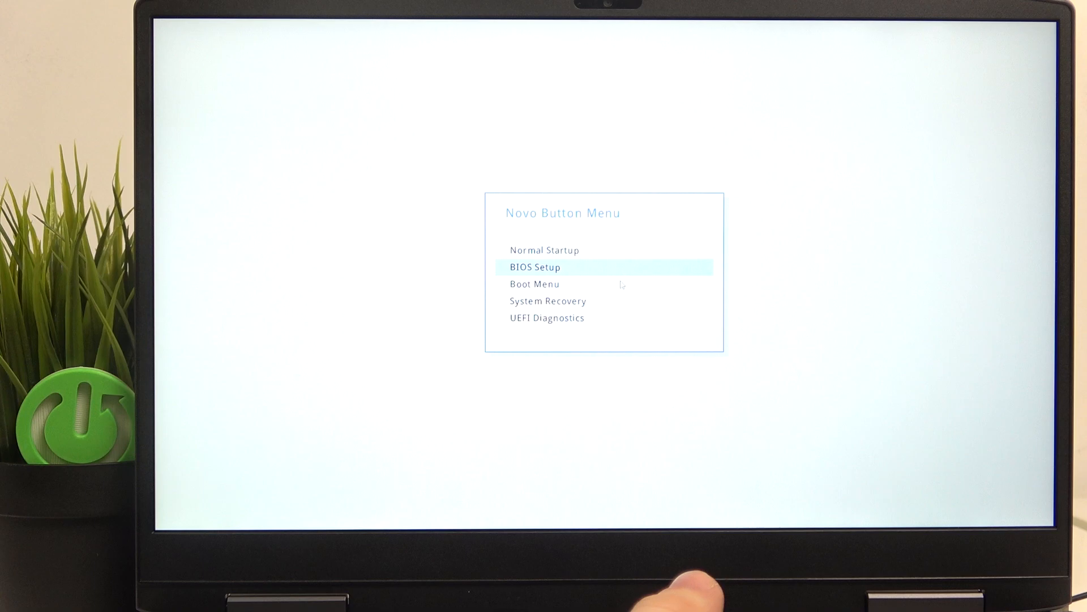
key(Down)
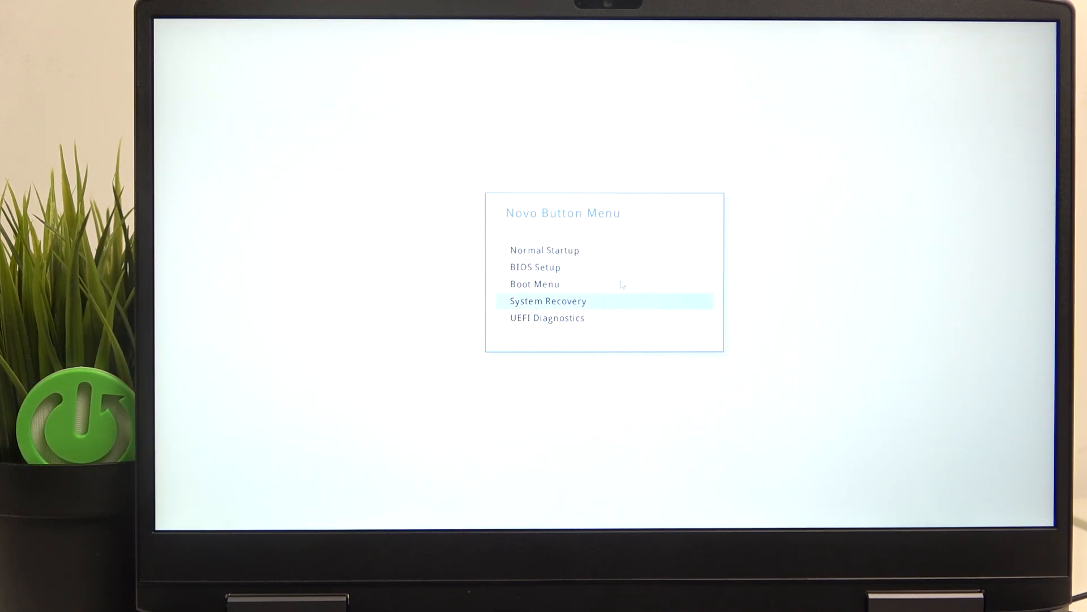
key(up)
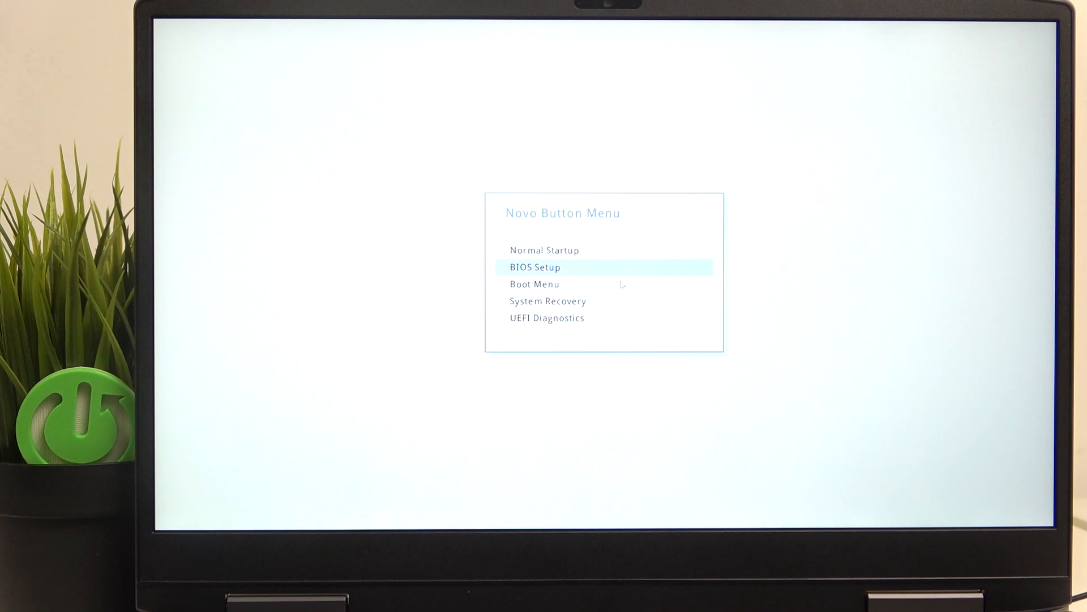
click(534, 266)
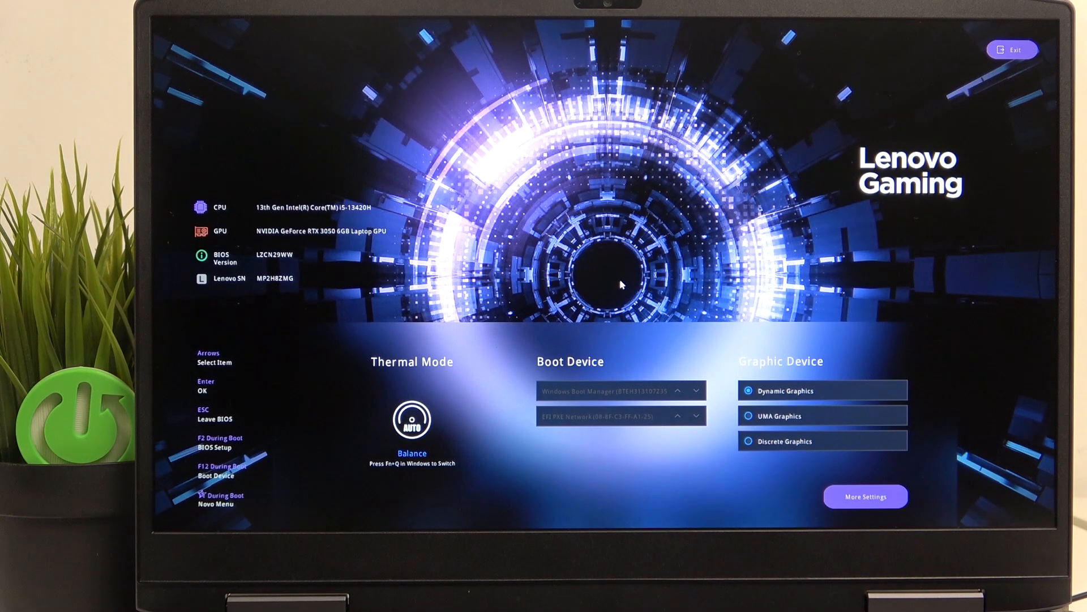